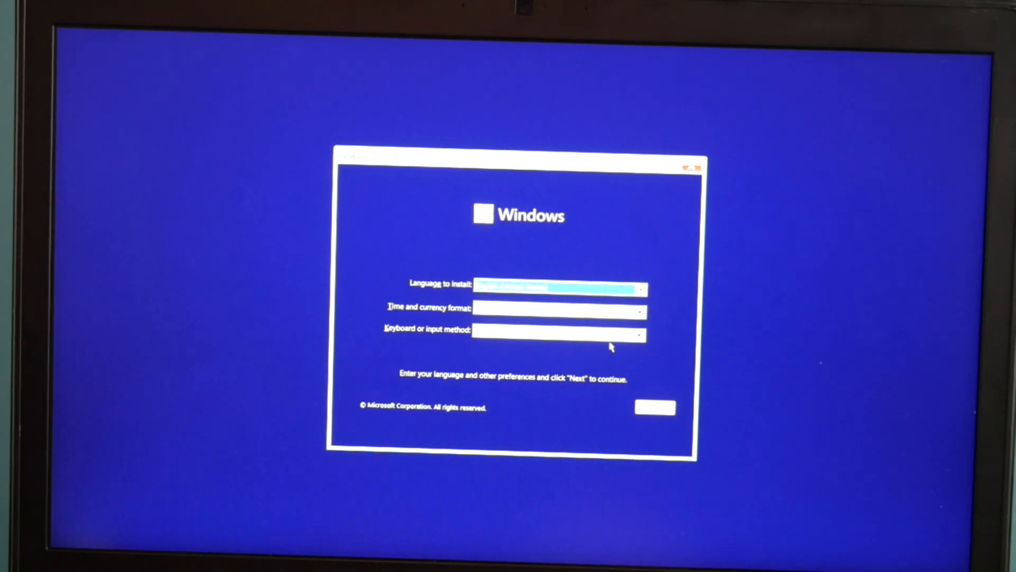
# Step: Keep the default language preferences and accept the Microsoft Software License Terms
pyautogui.click(654, 407)
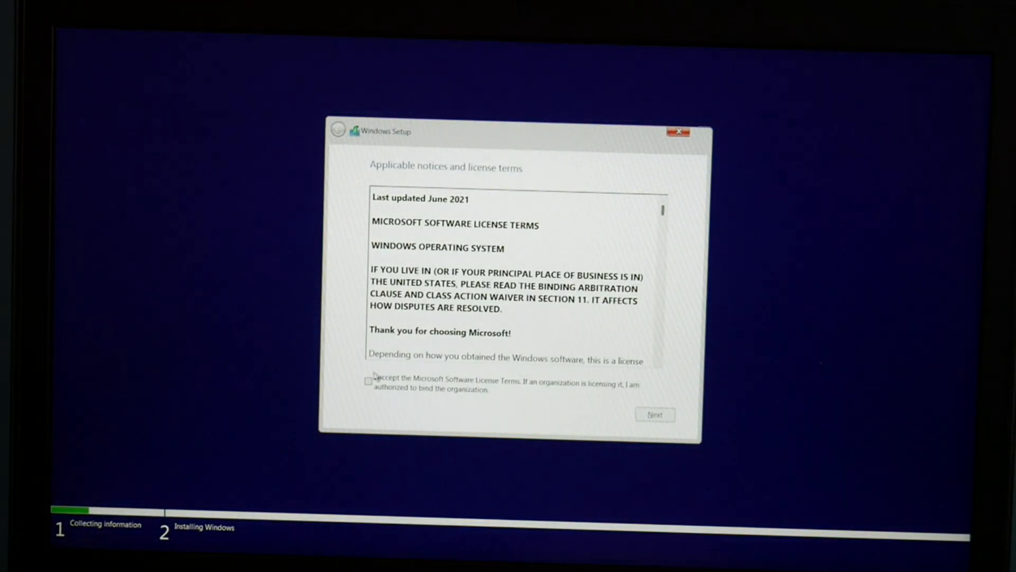
pyautogui.click(368, 380)
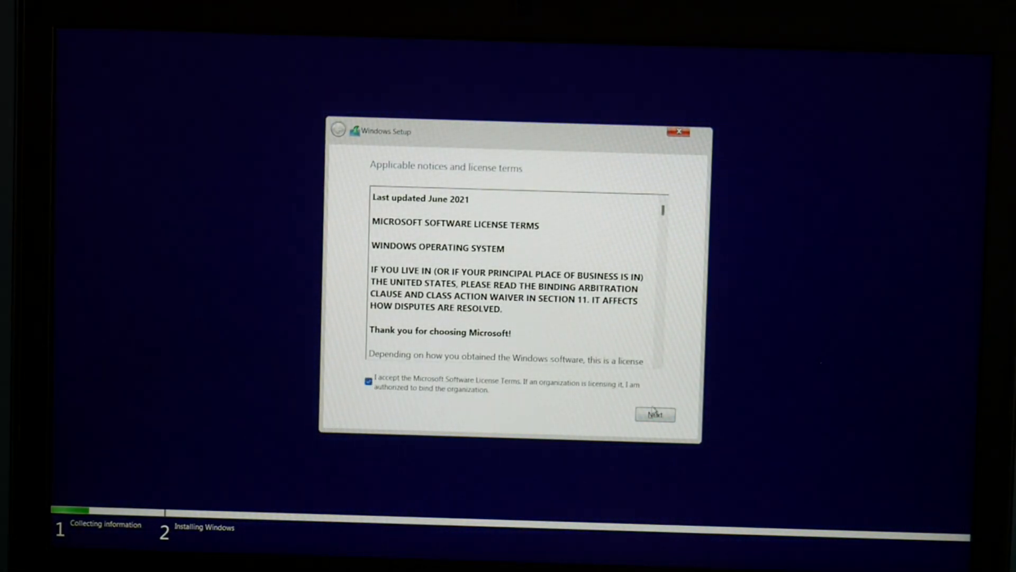
# Step: Delete every Drive 0 partition, including Partition 2 and Recovery, leaving 465.8 GB unallocated
pyautogui.click(655, 414)
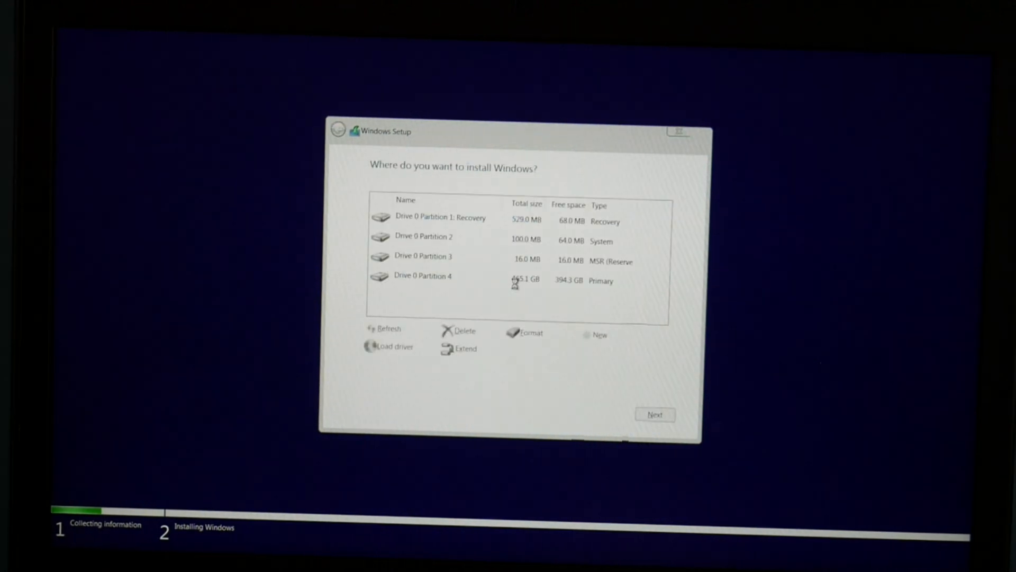
pyautogui.click(462, 330)
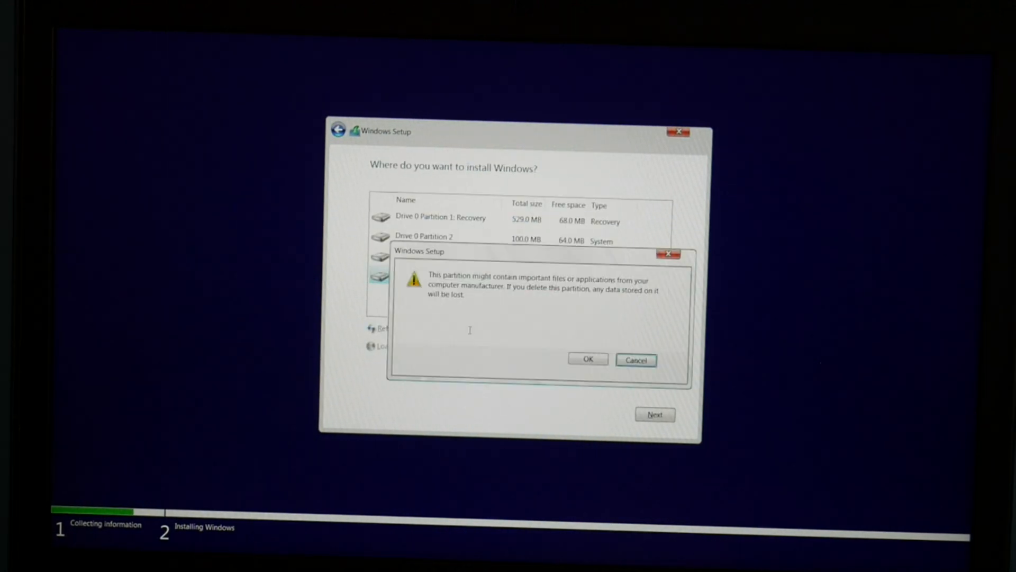
pyautogui.click(586, 359)
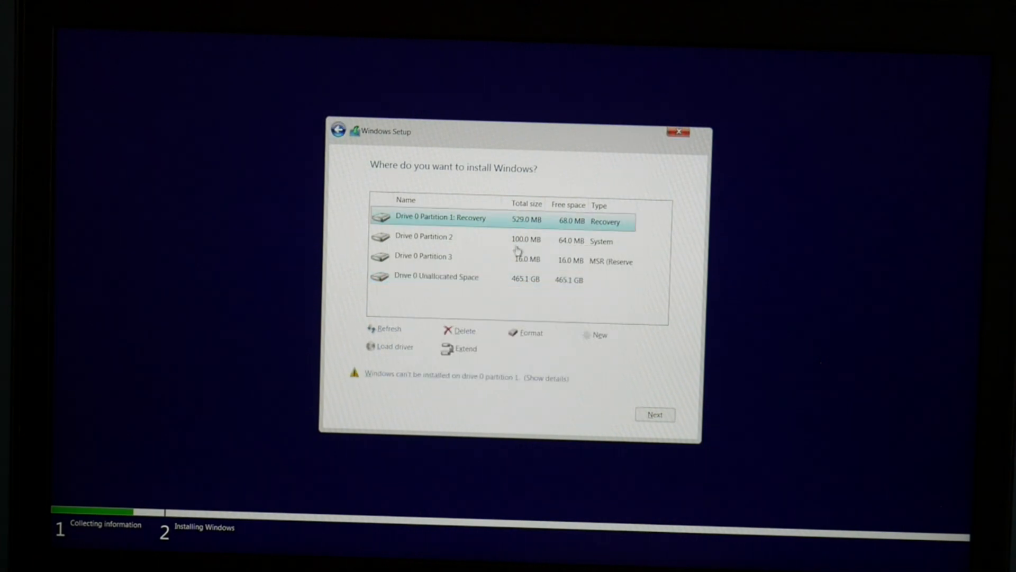
pyautogui.click(462, 330)
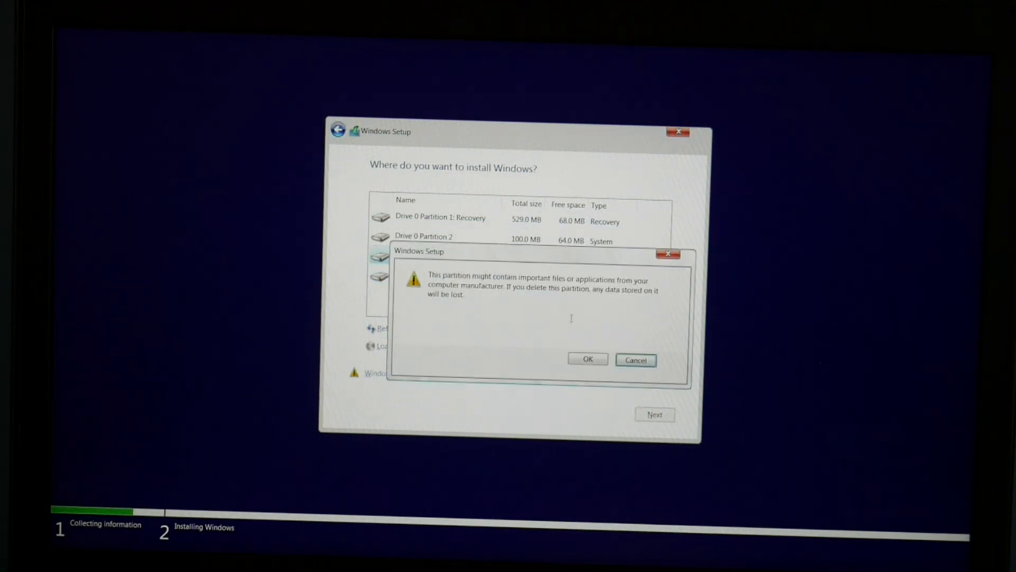
pyautogui.click(586, 358)
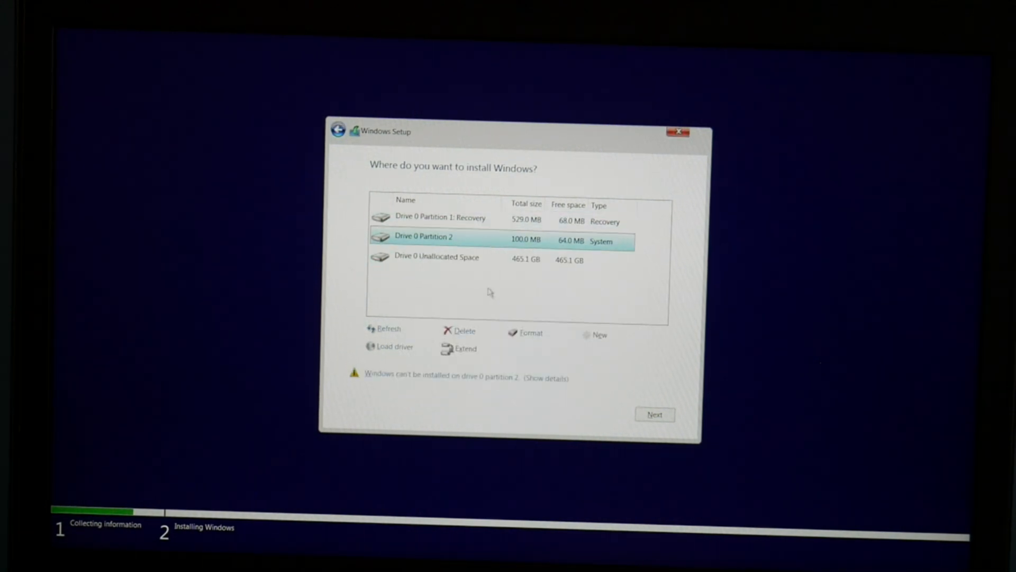
pyautogui.click(456, 331)
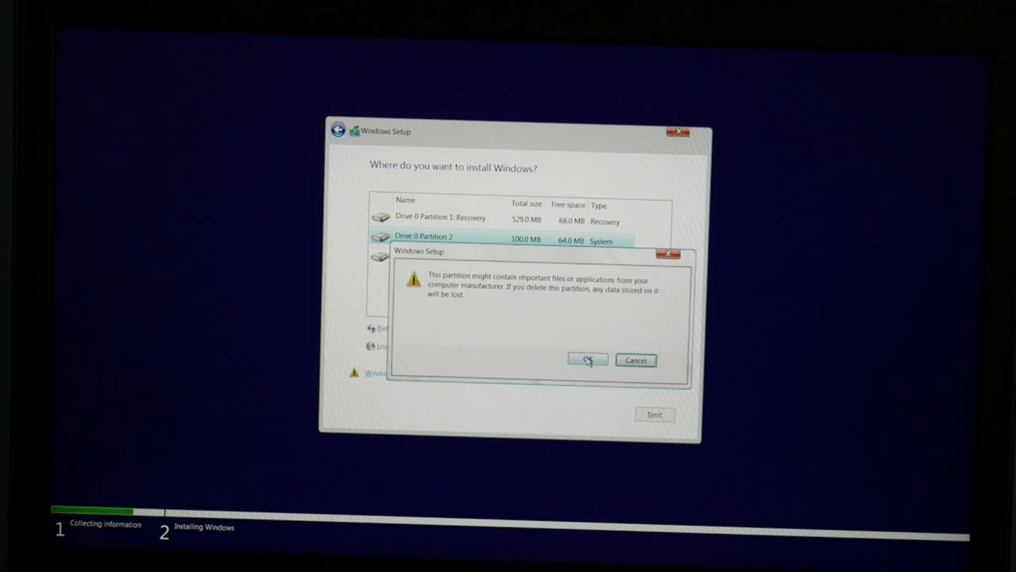
pyautogui.click(586, 360)
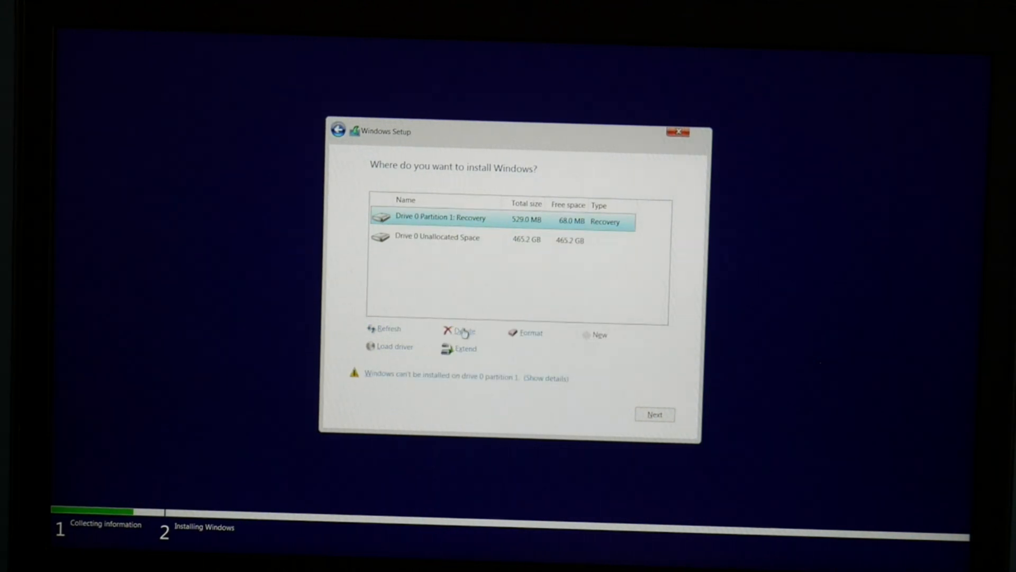
pyautogui.click(462, 331)
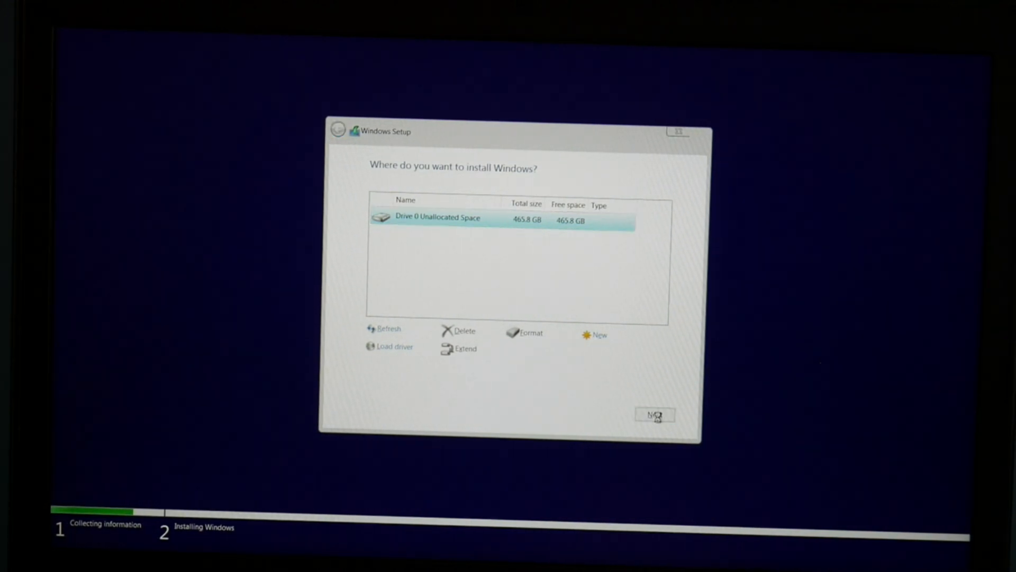
pyautogui.click(654, 414)
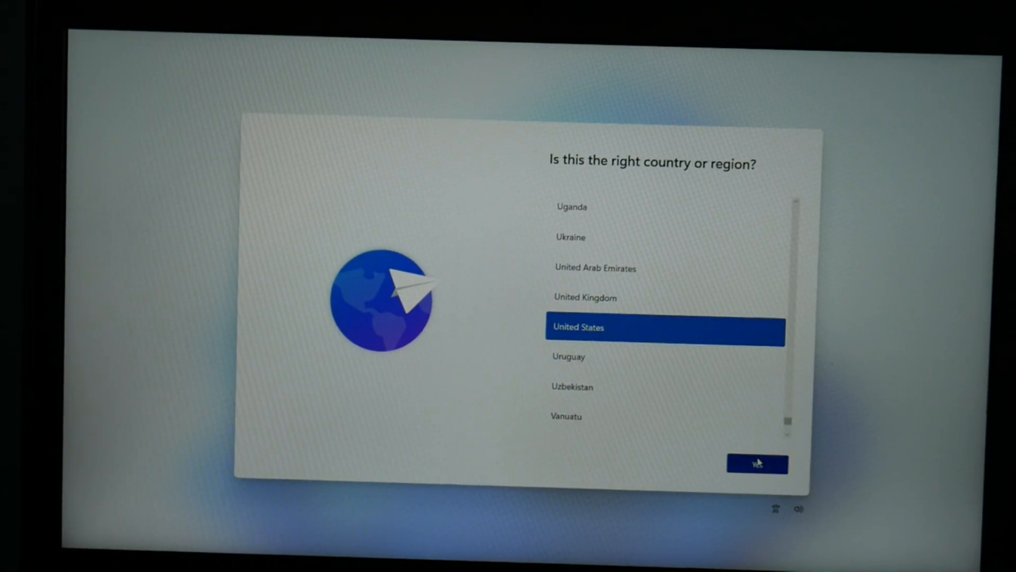
# Step: Confirm United States region and US keyboard layout, skipping a second layout
pyautogui.click(756, 464)
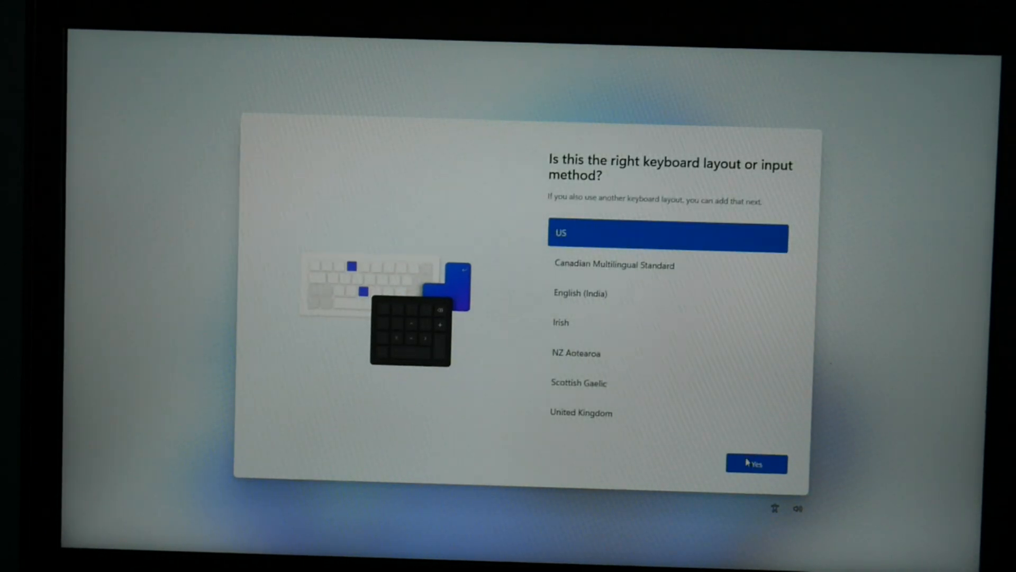
pyautogui.click(756, 464)
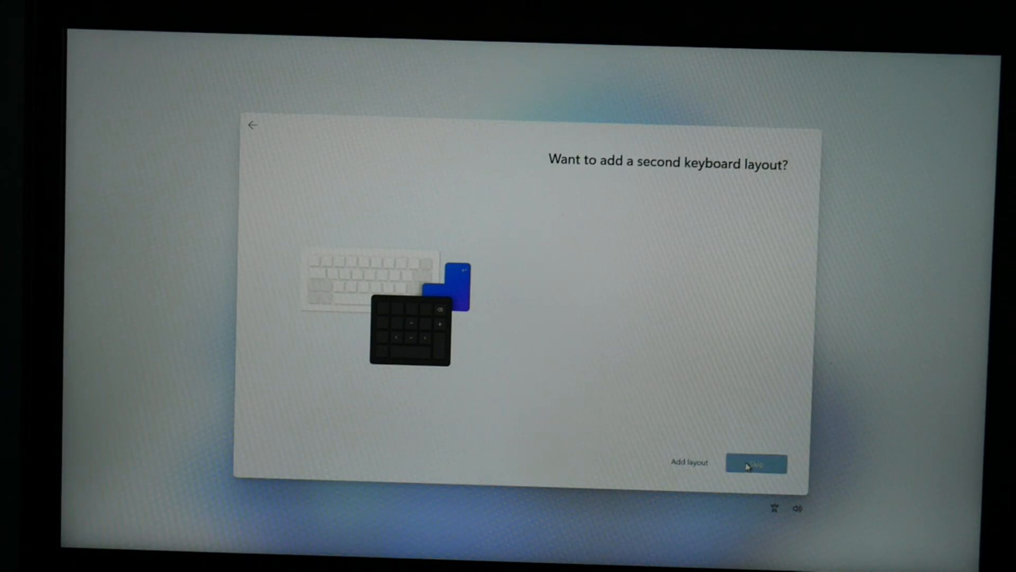
pyautogui.click(756, 464)
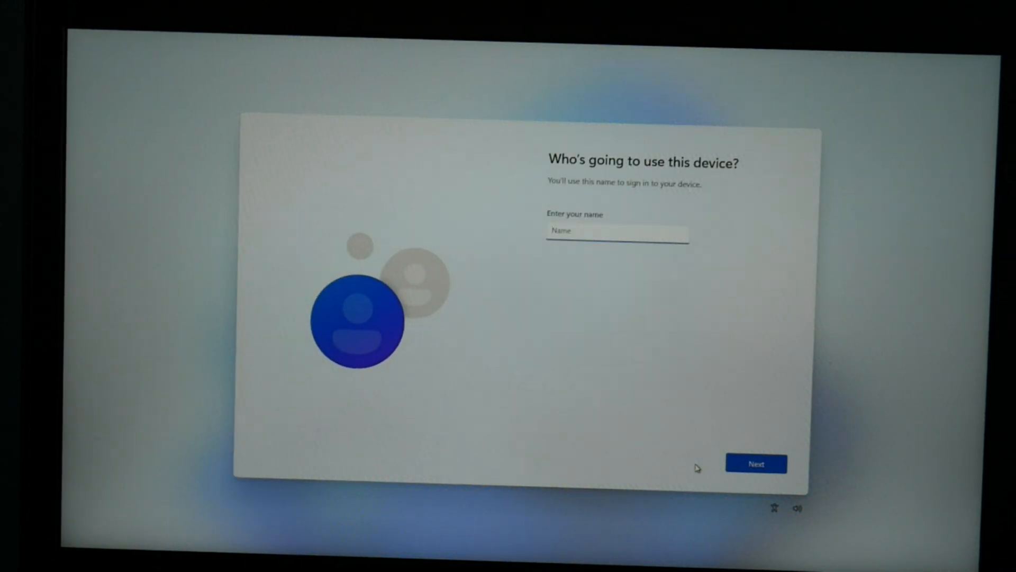
# Step: Name the local account 'De', leave the password empty and accept the default privacy settings
pyautogui.write('De')
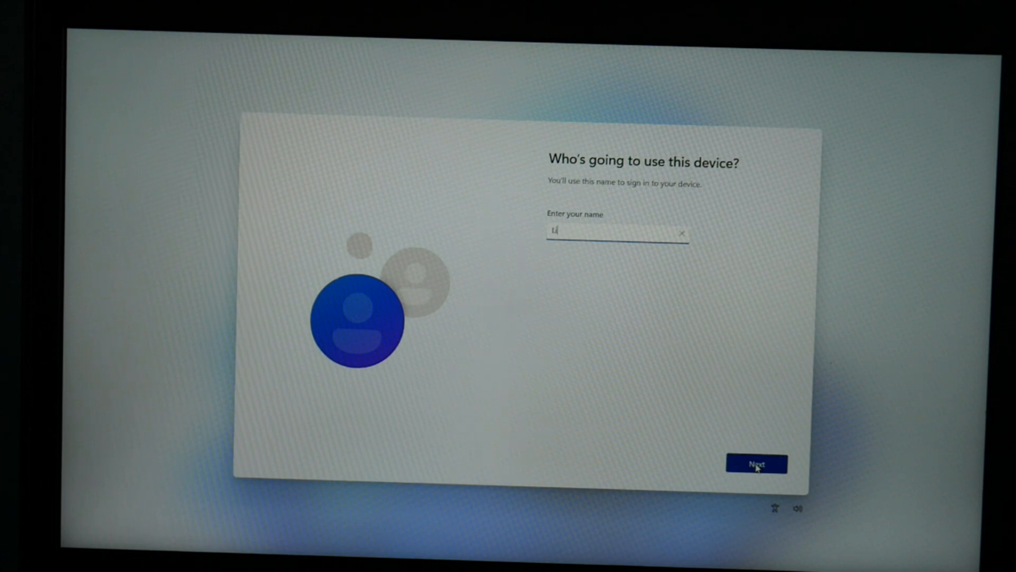
pyautogui.click(756, 464)
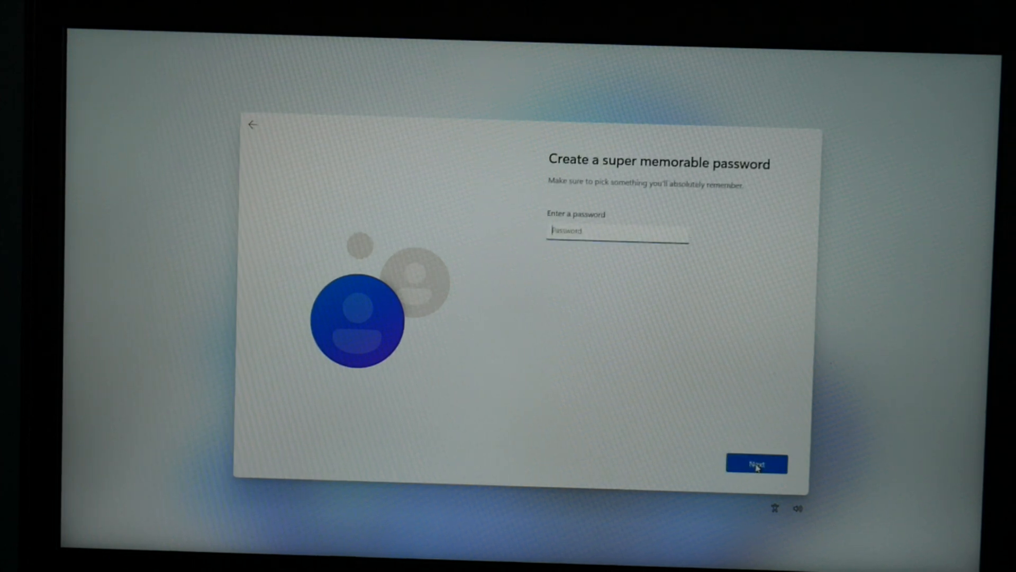
pyautogui.click(756, 464)
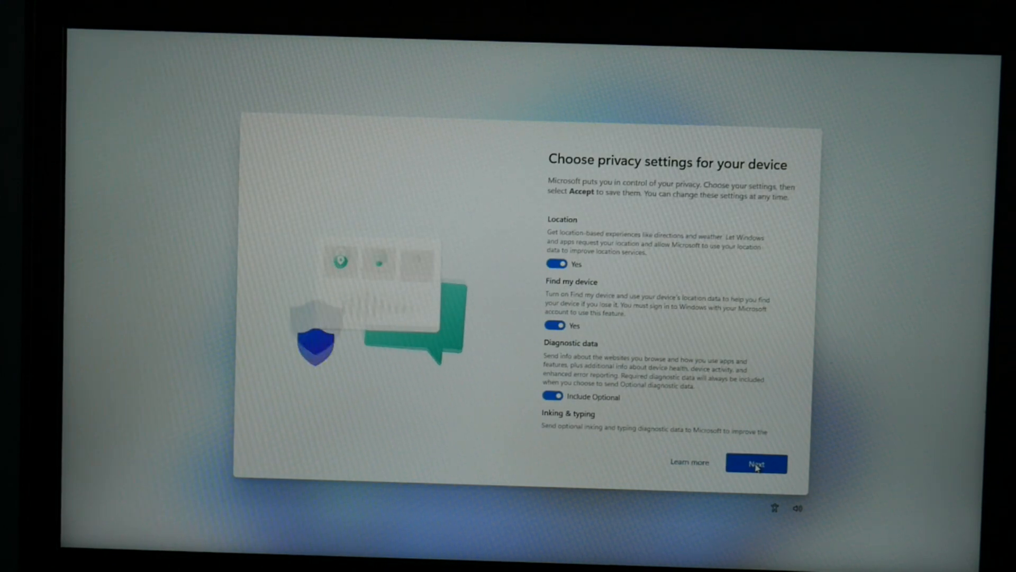
pyautogui.click(756, 462)
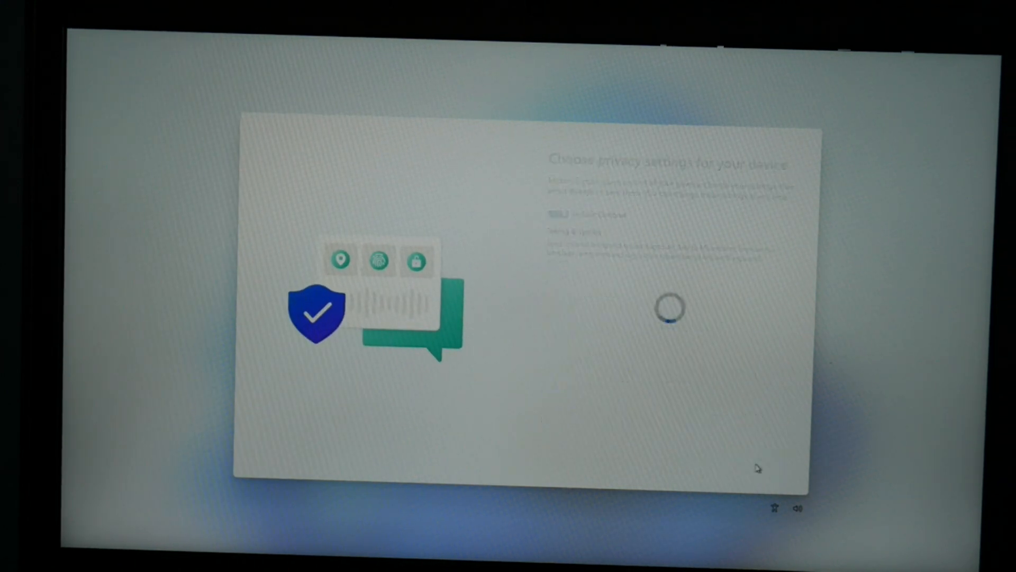